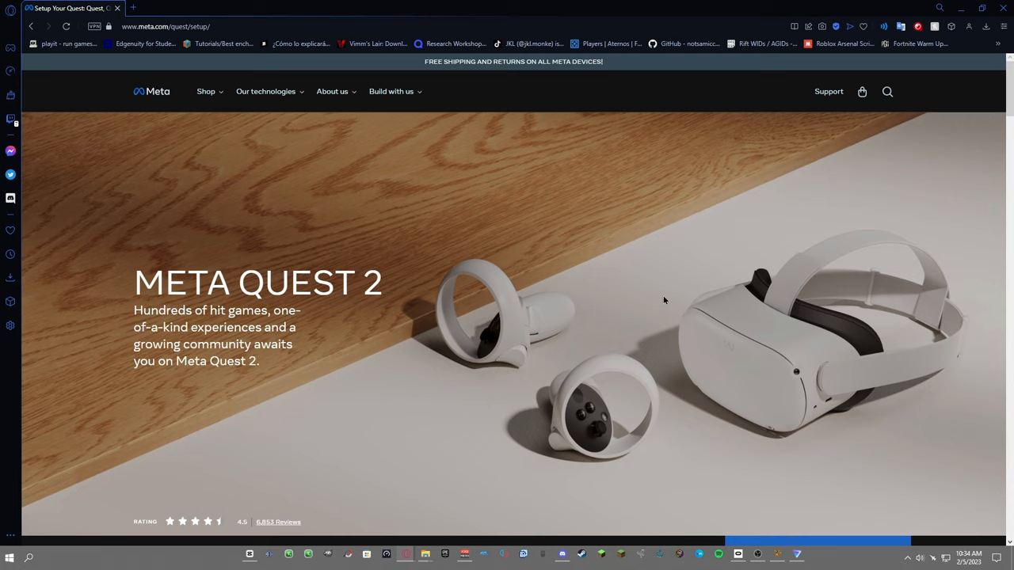
{"action": "mouse_move", "coordinate": [583, 349]}
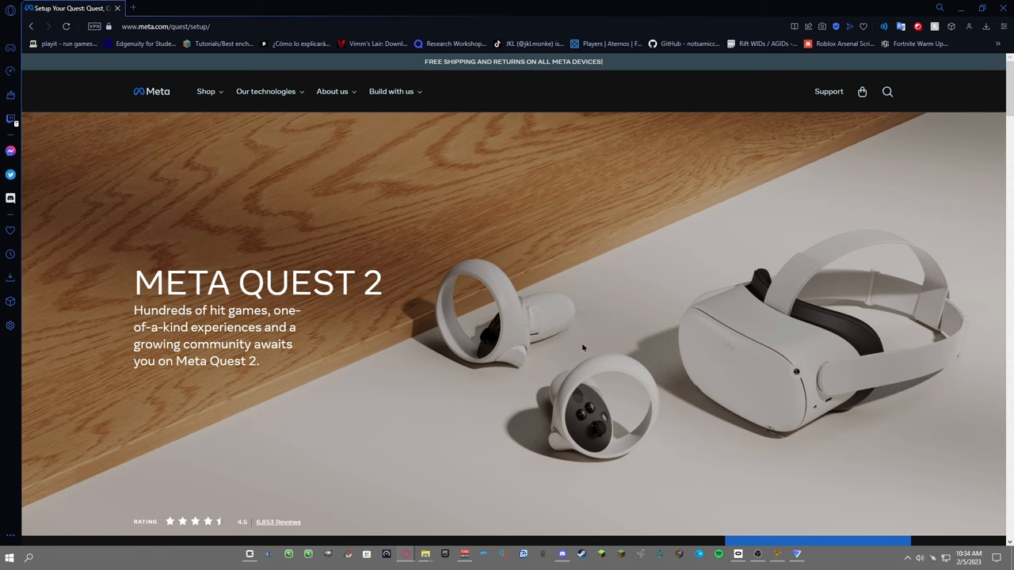
Step: Download the OculusSetup installer from the Air Link and Link Cable section
{"action": "scroll", "scroll_direction": "down", "scroll_amount": 3}
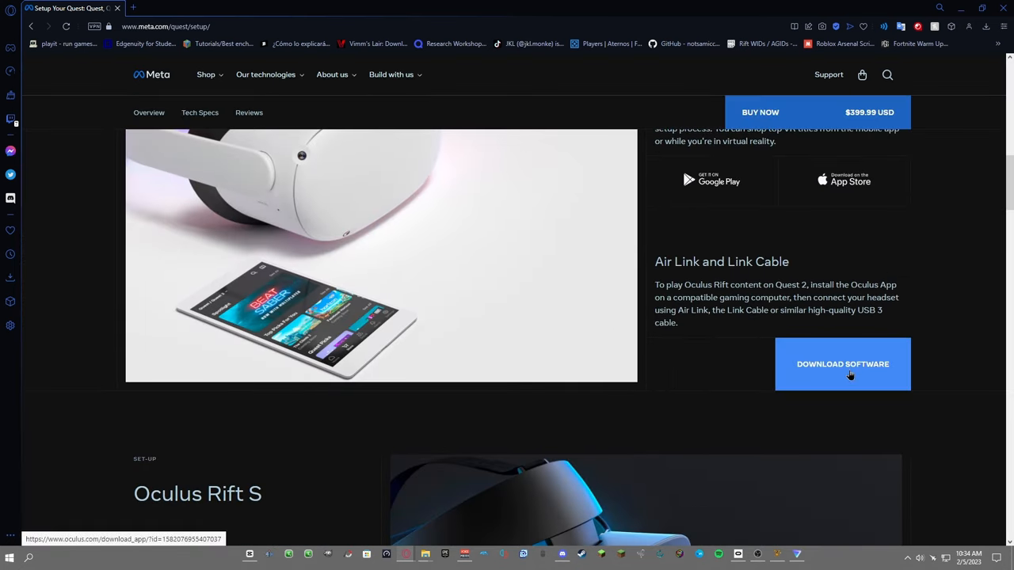
{"action": "left_click", "coordinate": [843, 363]}
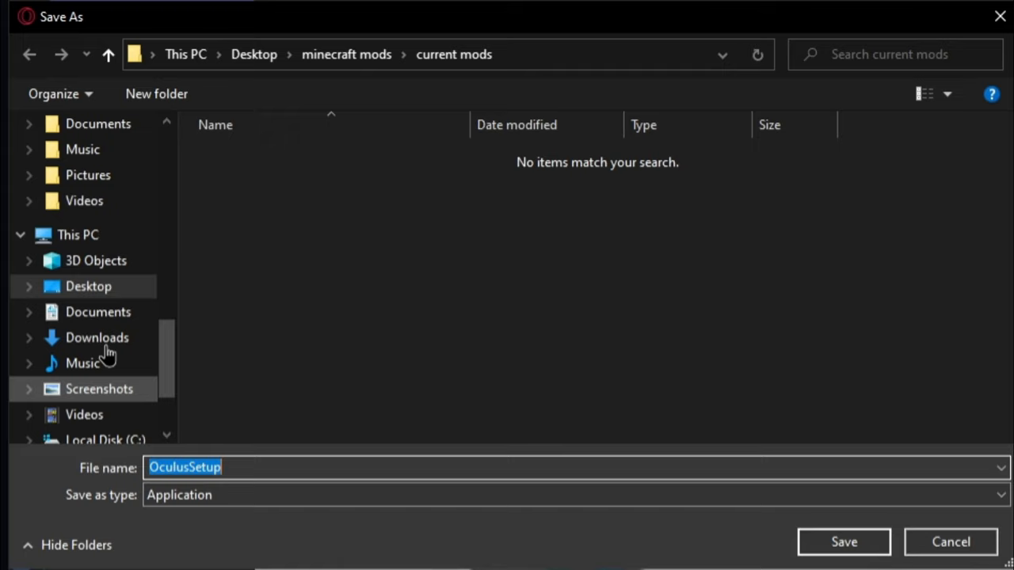
{"action": "scroll", "scroll_direction": "up", "scroll_amount": 3}
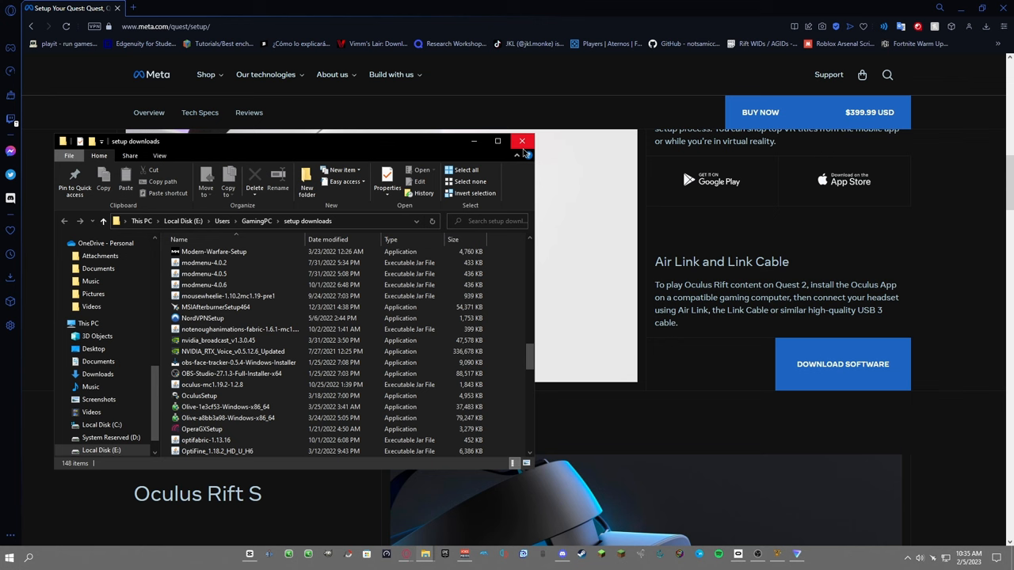
{"action": "left_click", "coordinate": [523, 141]}
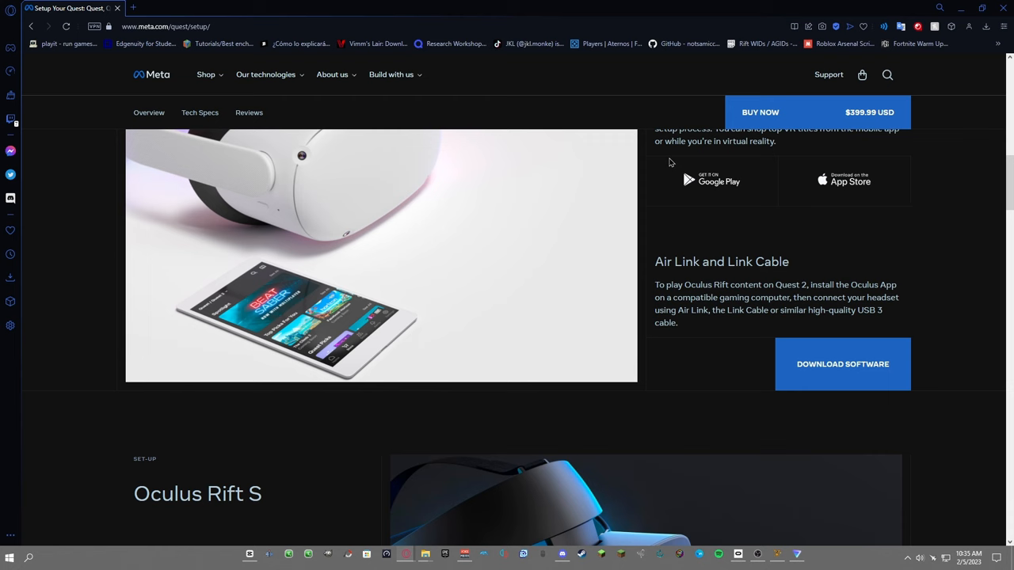
{"action": "mouse_move", "coordinate": [1004, 7]}
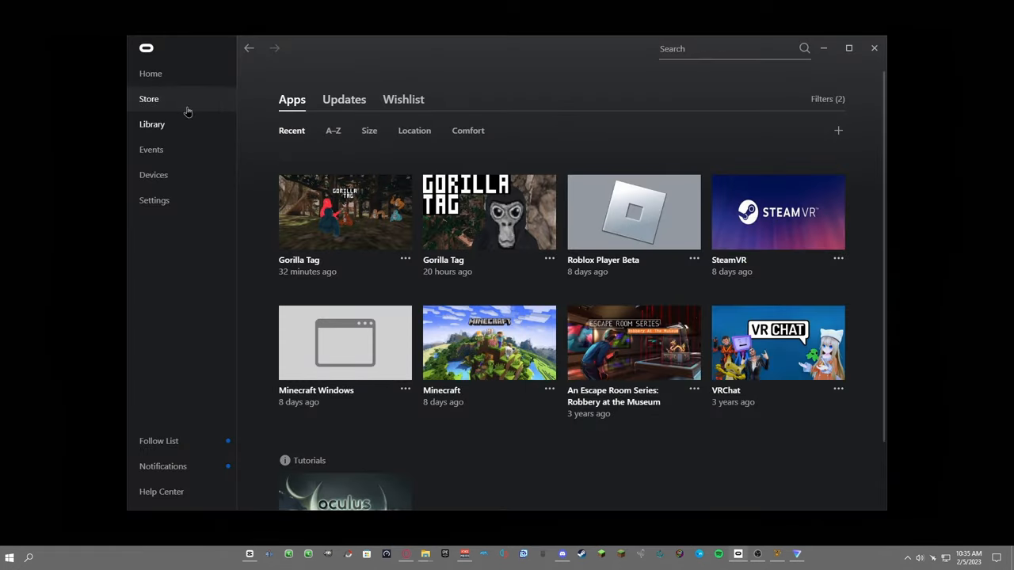
Step: Search the store for 'gorilla' and start installing Gorilla Tag
{"action": "left_click", "coordinate": [150, 73]}
{"action": "type", "text": "gori"}
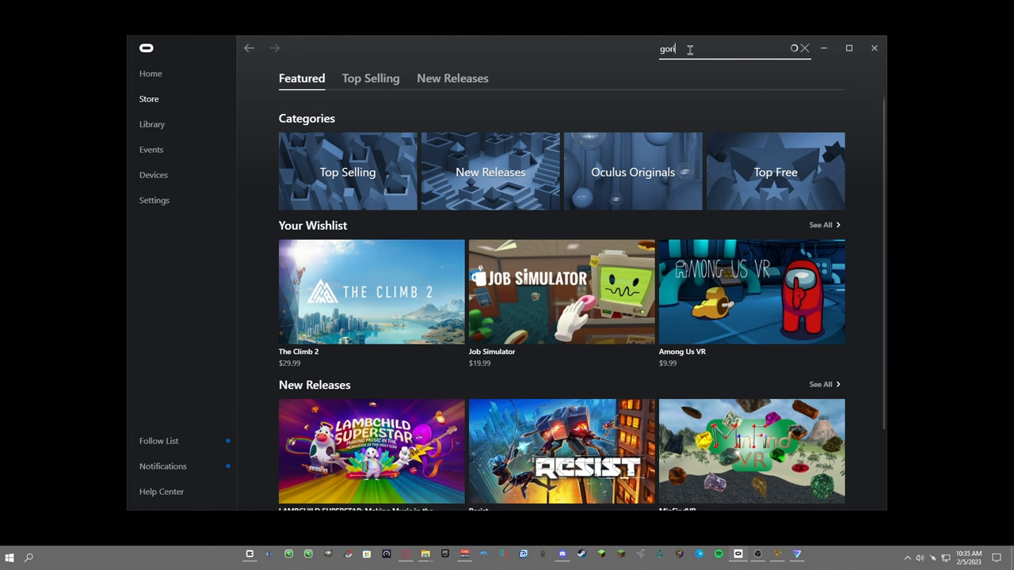
{"action": "key", "text": "Return"}
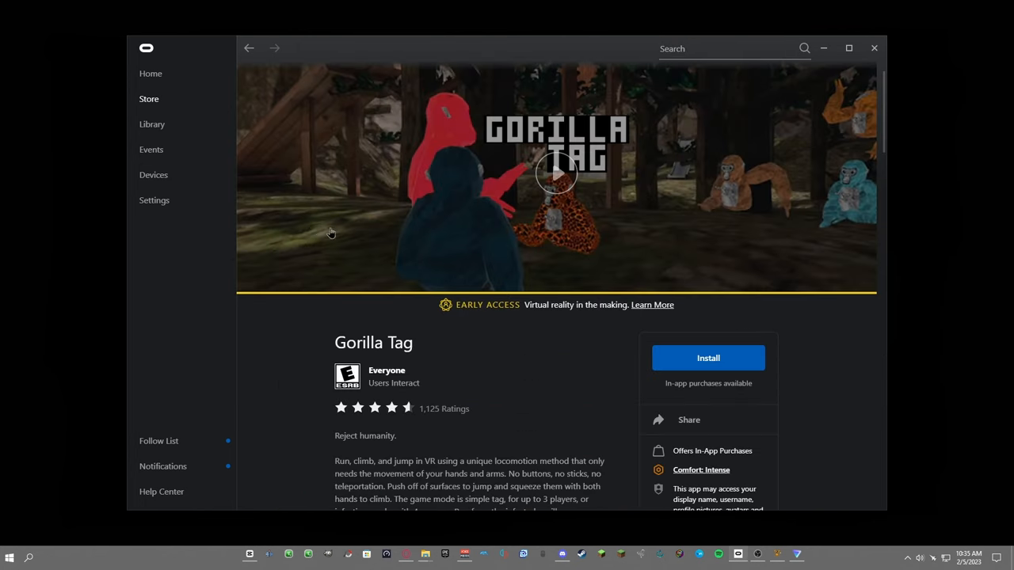
{"action": "left_click", "coordinate": [706, 358]}
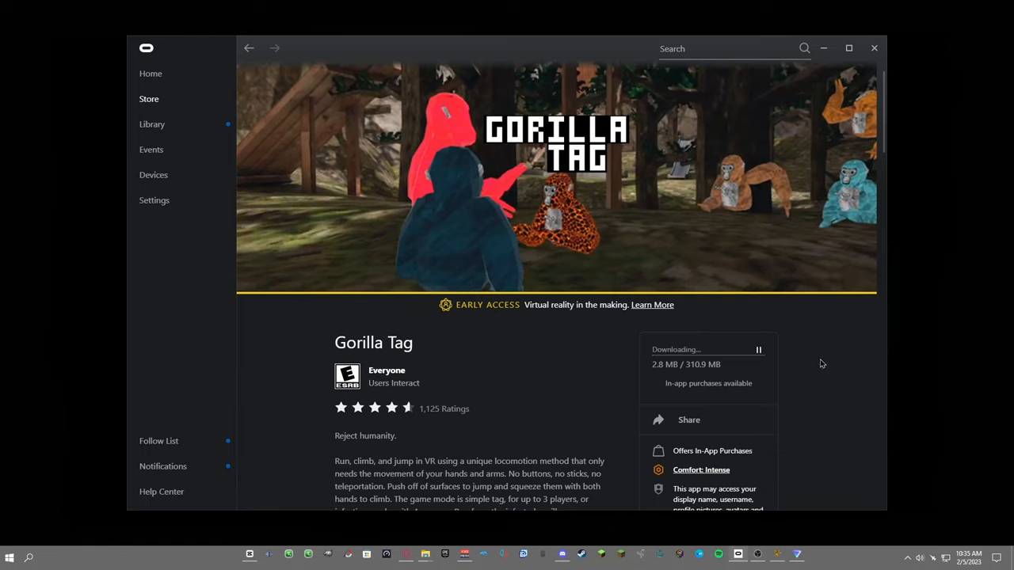
{"action": "left_click", "coordinate": [154, 199]}
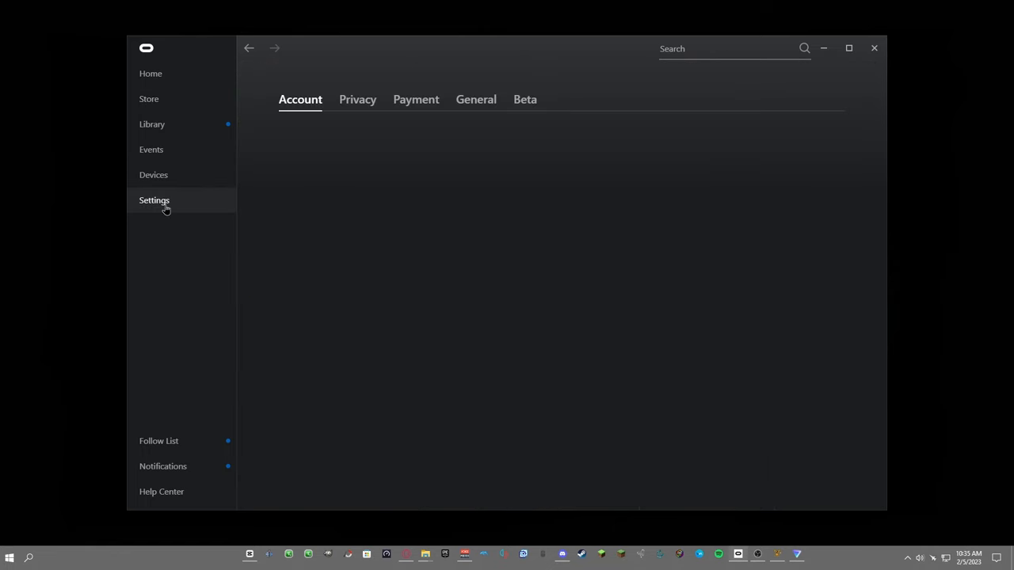
Step: Let the Gorilla Tag download finish and confirm it under Recent in the Library
{"action": "left_click", "coordinate": [154, 200]}
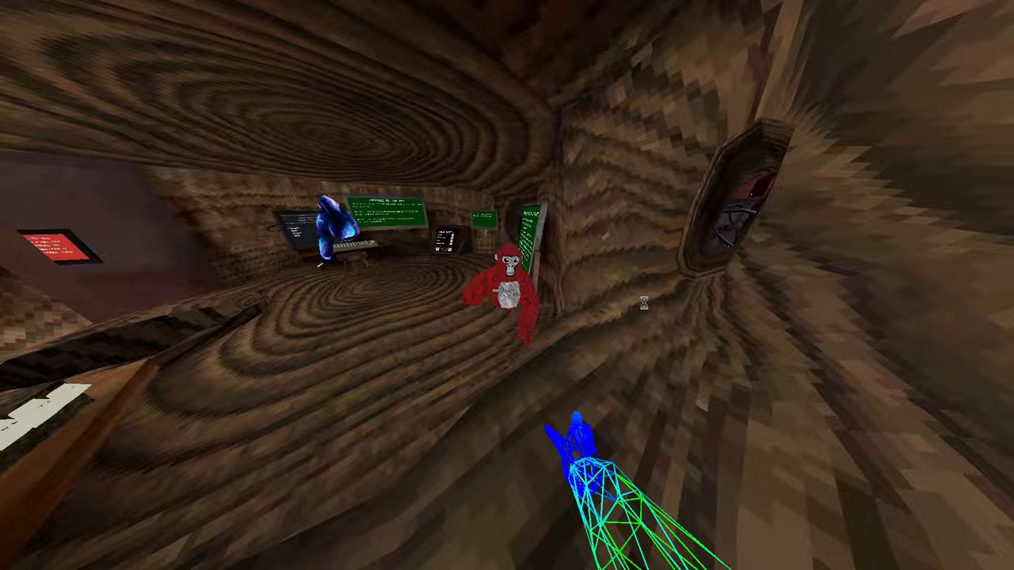
{"action": "mouse_move", "coordinate": [507, 285]}
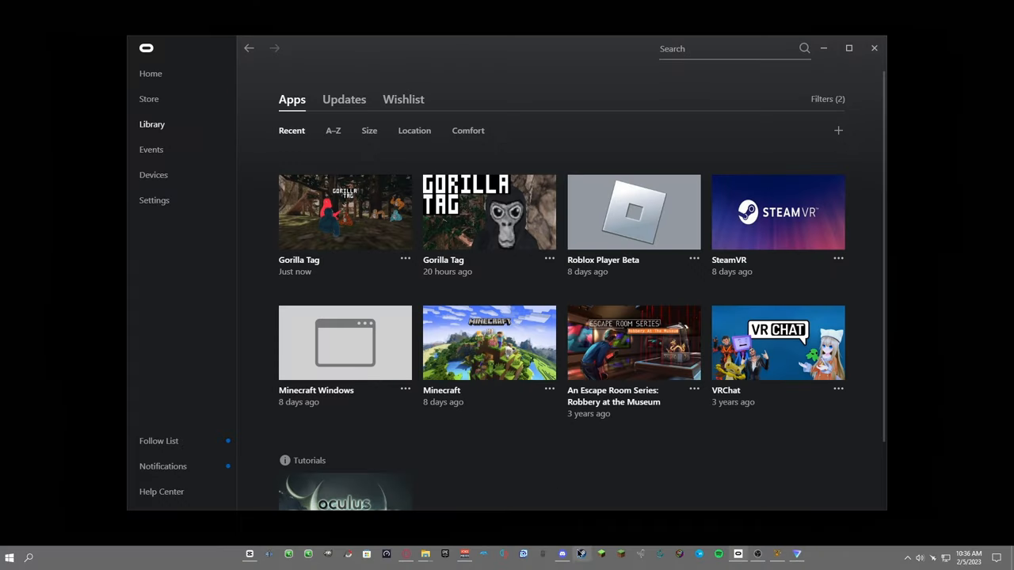
{"action": "left_click", "coordinate": [579, 555]}
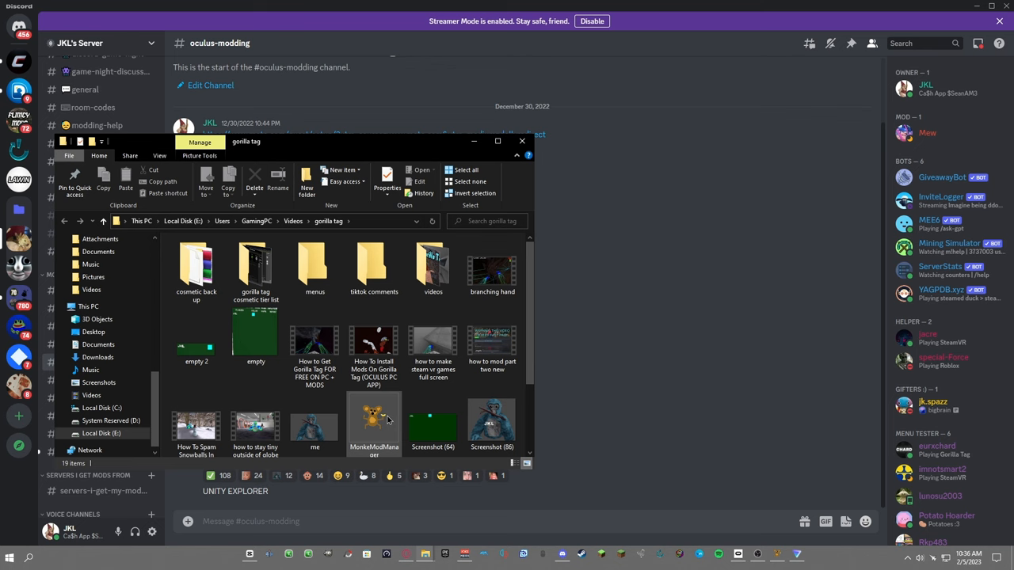
Step: Launch MonkeModManager from File Explorer and dismiss the initial Open dialog
{"action": "double_click", "coordinate": [373, 415]}
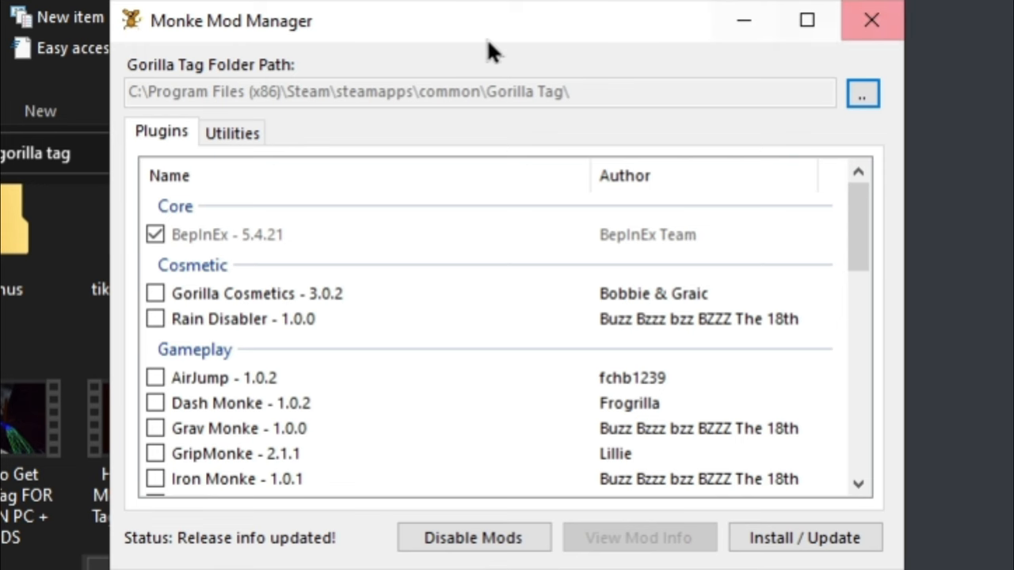
{"action": "mouse_move", "coordinate": [282, 103]}
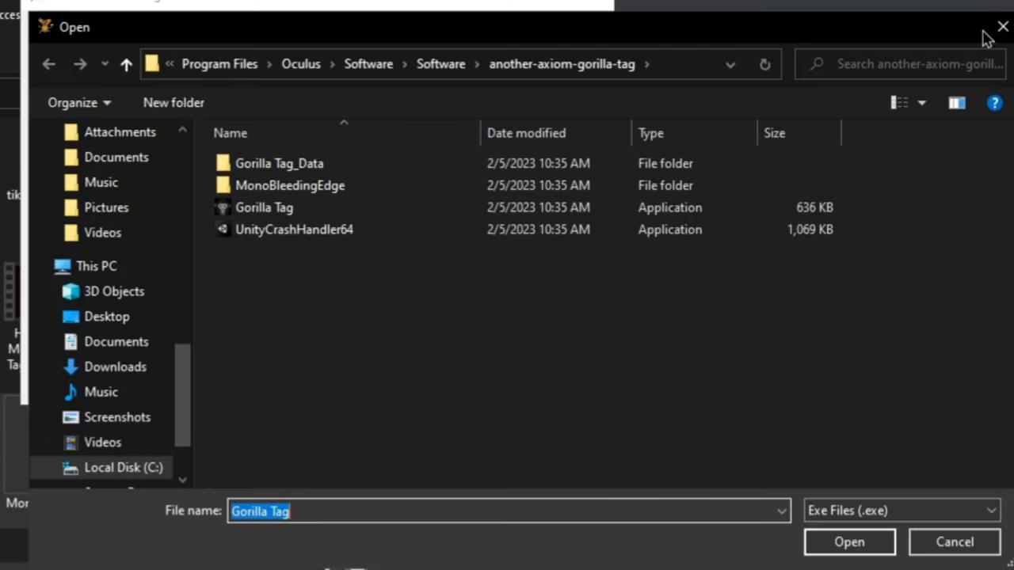
{"action": "left_click", "coordinate": [849, 541]}
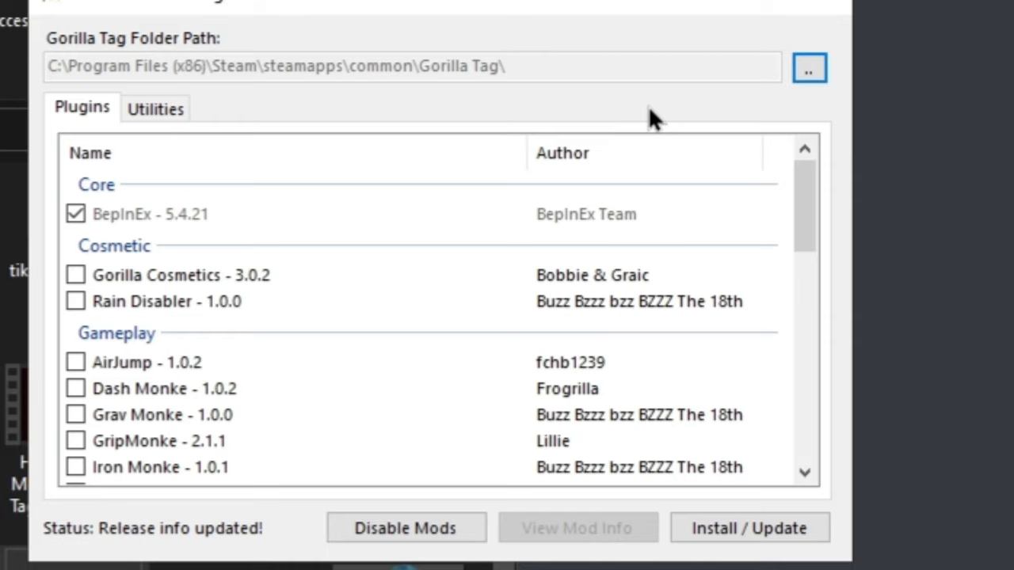
Step: Set the Gorilla Tag folder path to the Oculus another-axiom-gorilla-tag install
{"action": "left_click", "coordinate": [807, 67]}
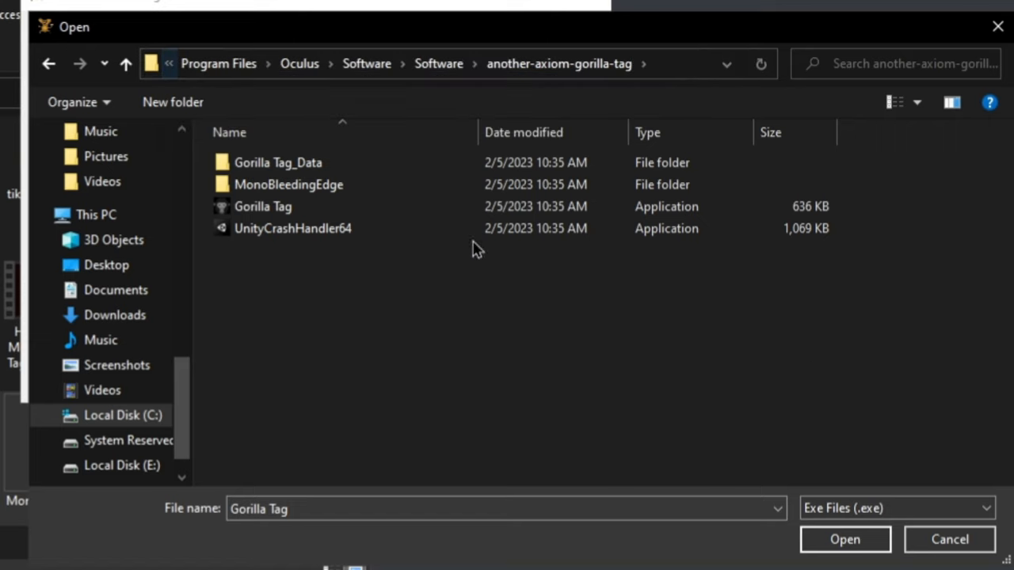
{"action": "left_click", "coordinate": [263, 206]}
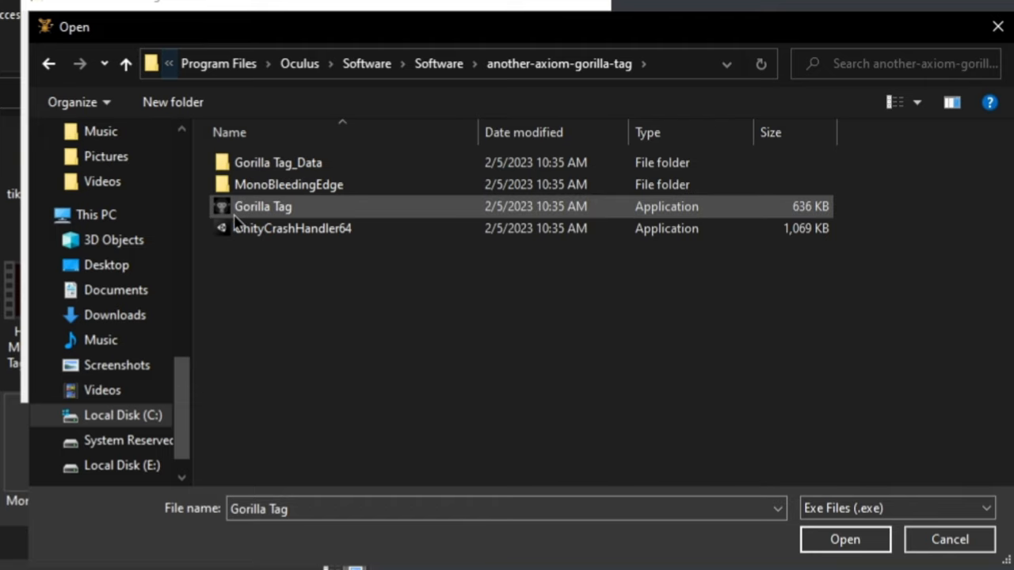
{"action": "left_click", "coordinate": [844, 539]}
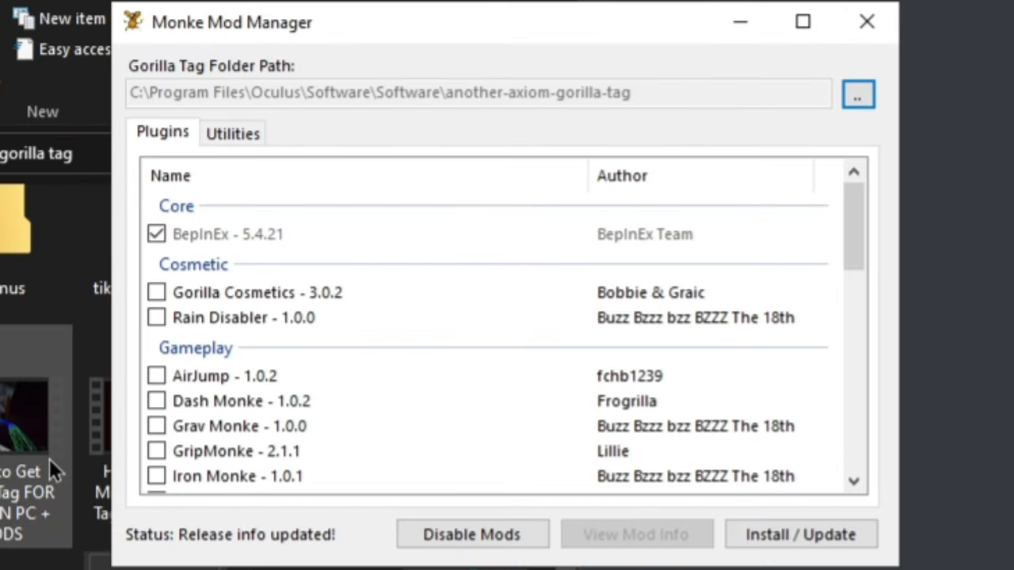
Step: Tick Gorilla Cosmetics and the Computer Interface library, then switch to Discord
{"action": "left_click", "coordinate": [155, 291]}
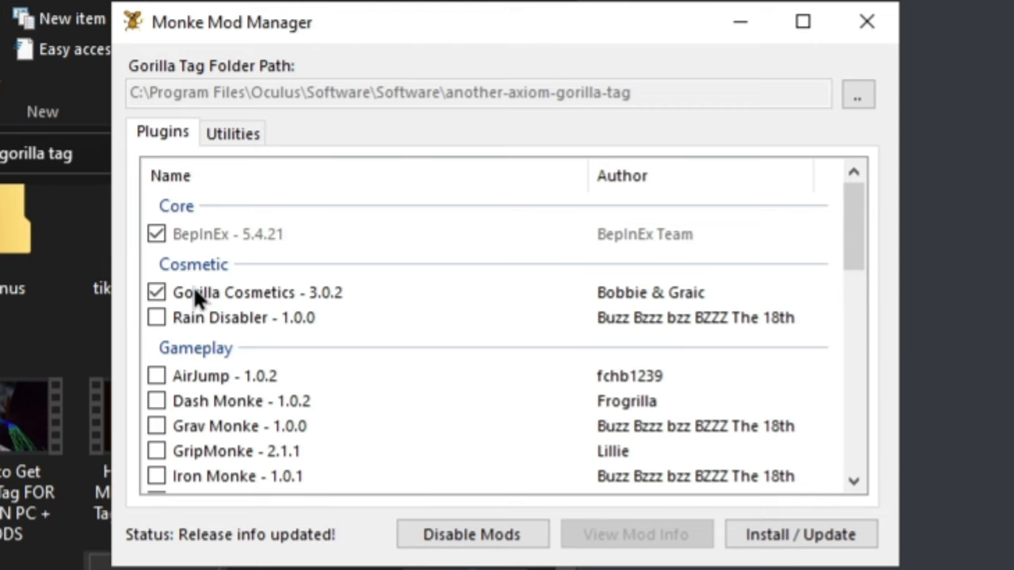
{"action": "scroll", "scroll_direction": "down", "scroll_amount": 3}
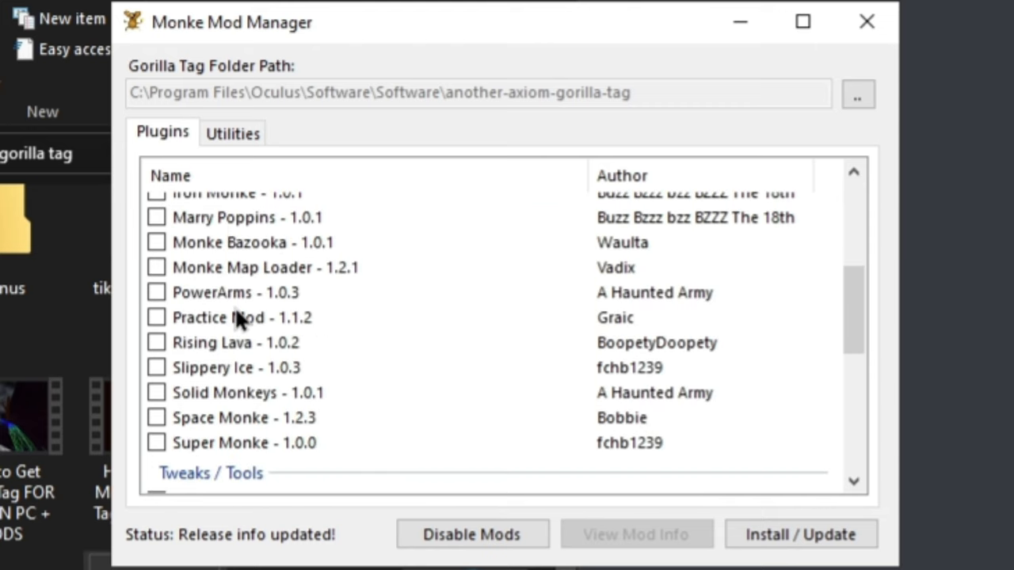
{"action": "scroll", "scroll_direction": "down", "scroll_amount": 3}
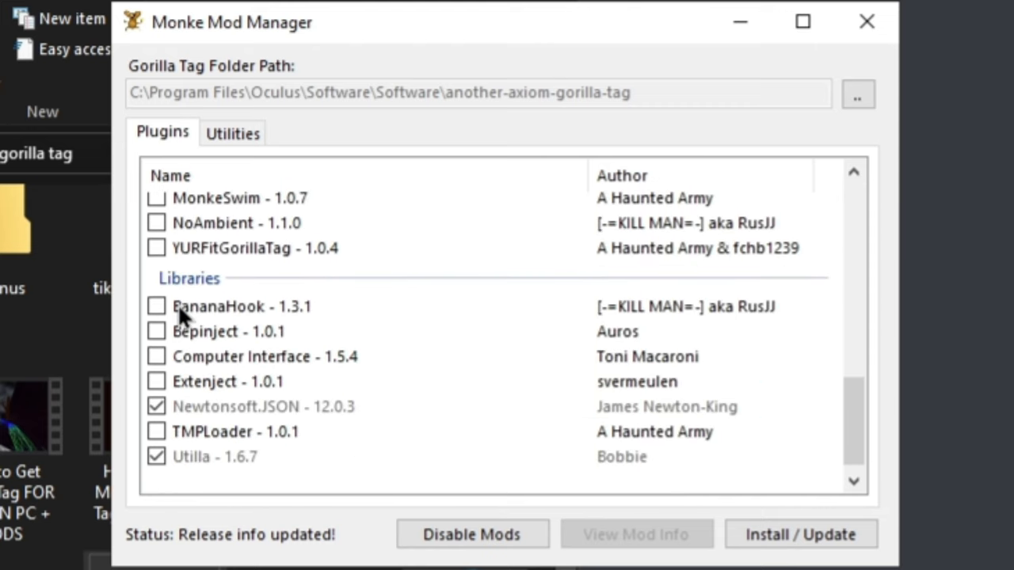
{"action": "scroll", "scroll_direction": "down", "scroll_amount": 3}
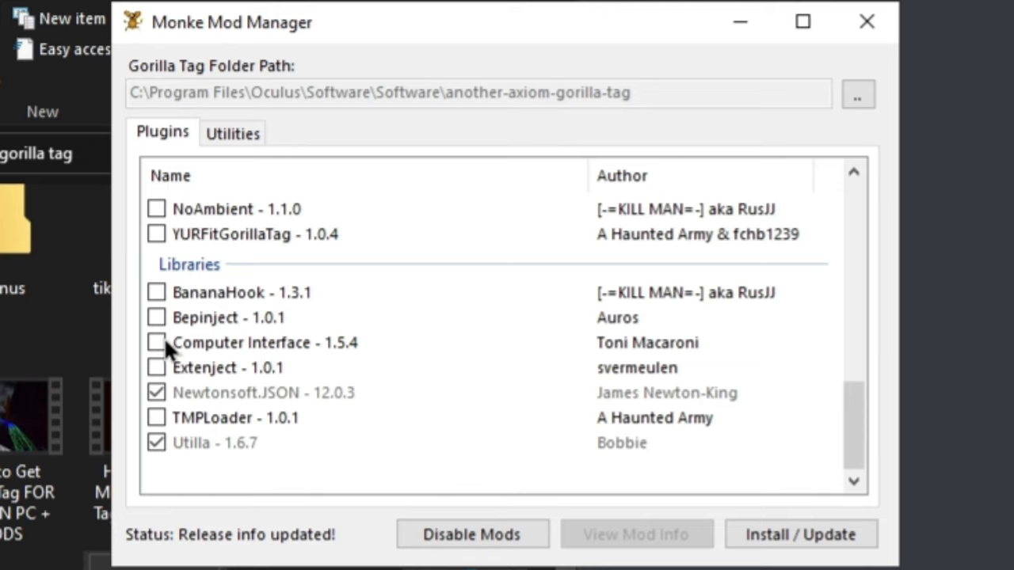
{"action": "left_click", "coordinate": [155, 342]}
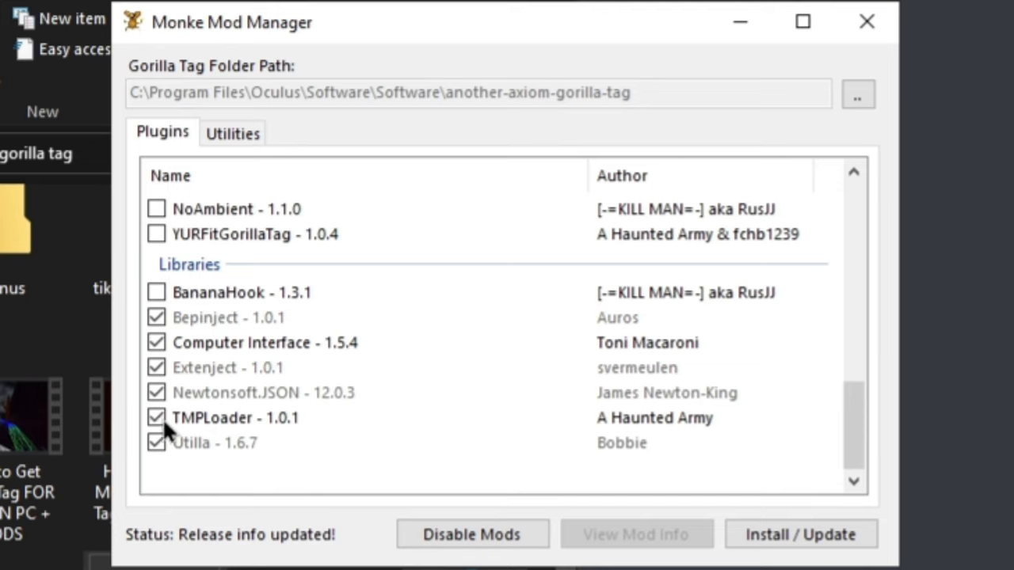
{"action": "left_click", "coordinate": [800, 534]}
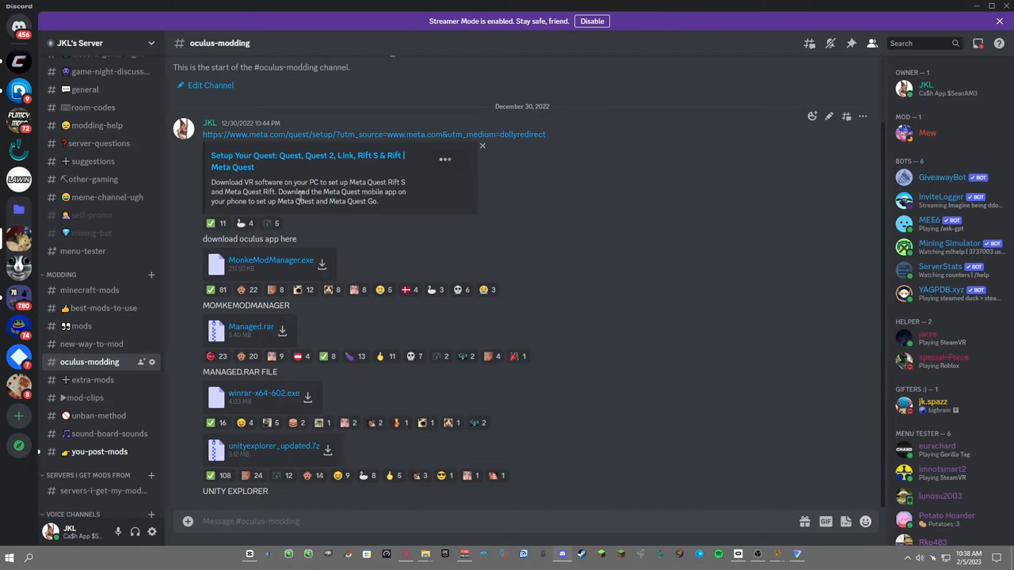
Step: Browse the mods channel messages while the plugin install completes
{"action": "left_click", "coordinate": [76, 327]}
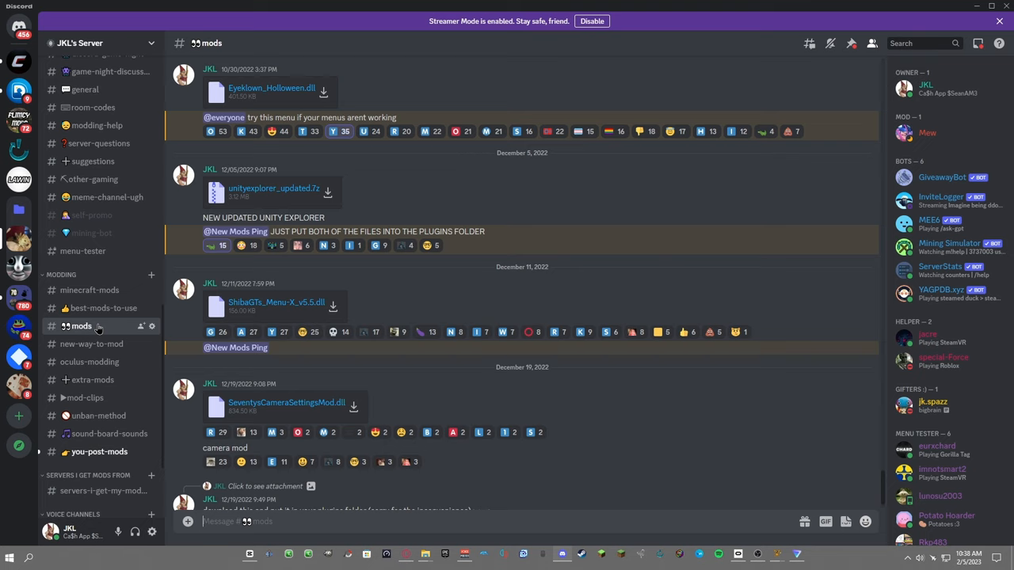
{"action": "scroll", "scroll_direction": "down", "scroll_amount": 3}
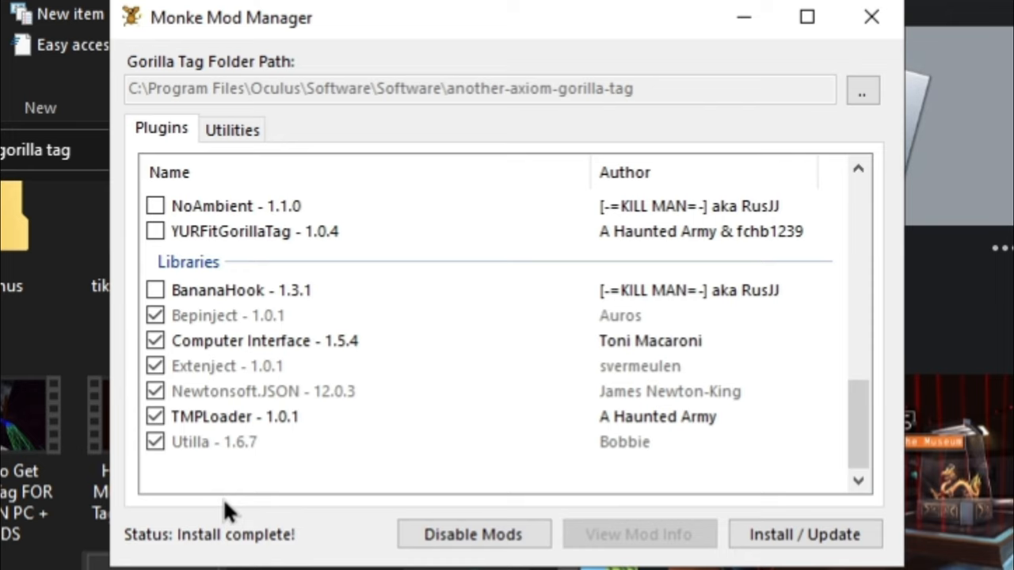
Step: Copy the ShibaGTs Menu DLL into Gorilla Tag's BepInEx plugins folder via Utilities > Game Folder
{"action": "left_click", "coordinate": [231, 130]}
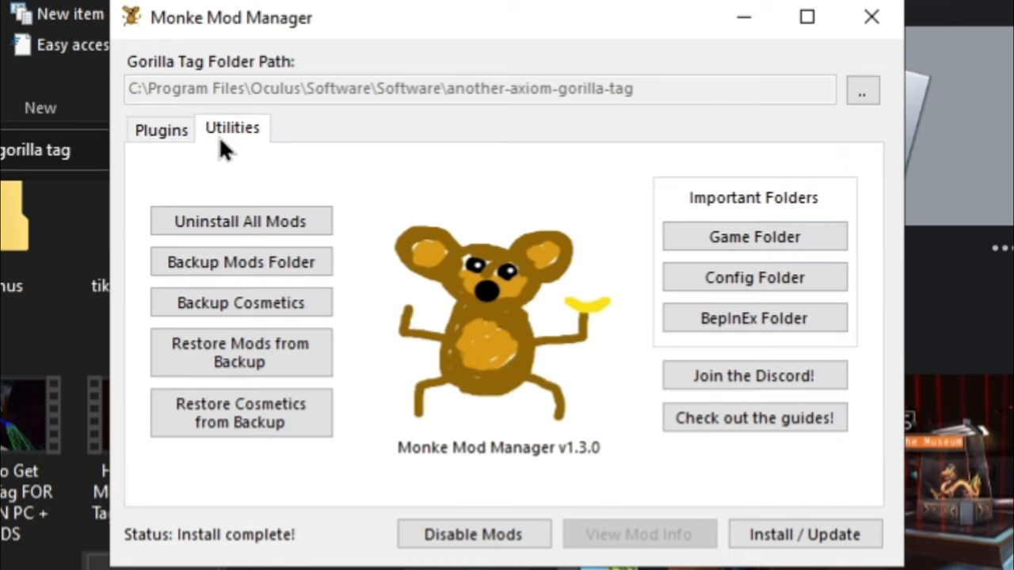
{"action": "left_click", "coordinate": [754, 236]}
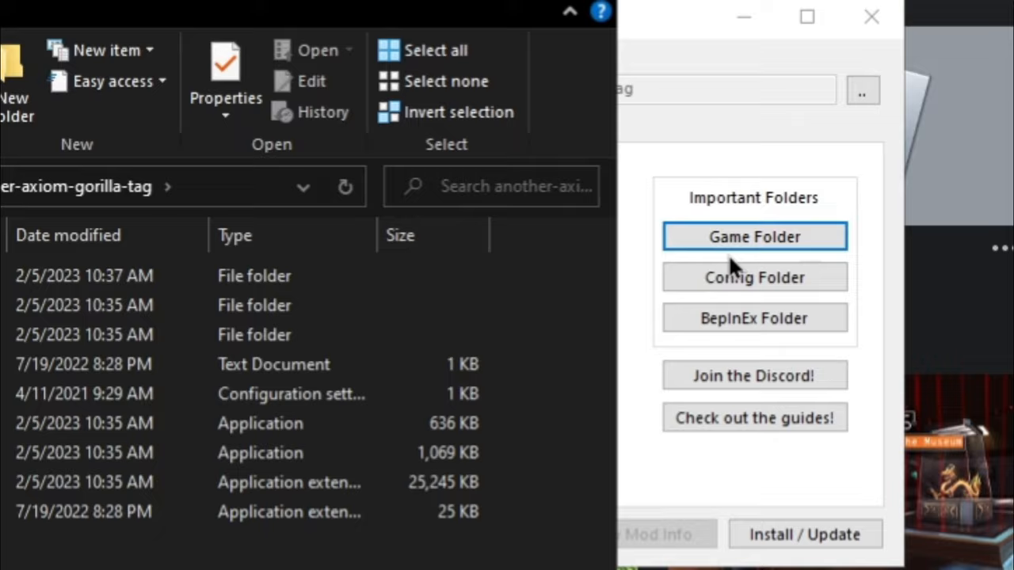
{"action": "left_click", "coordinate": [754, 316]}
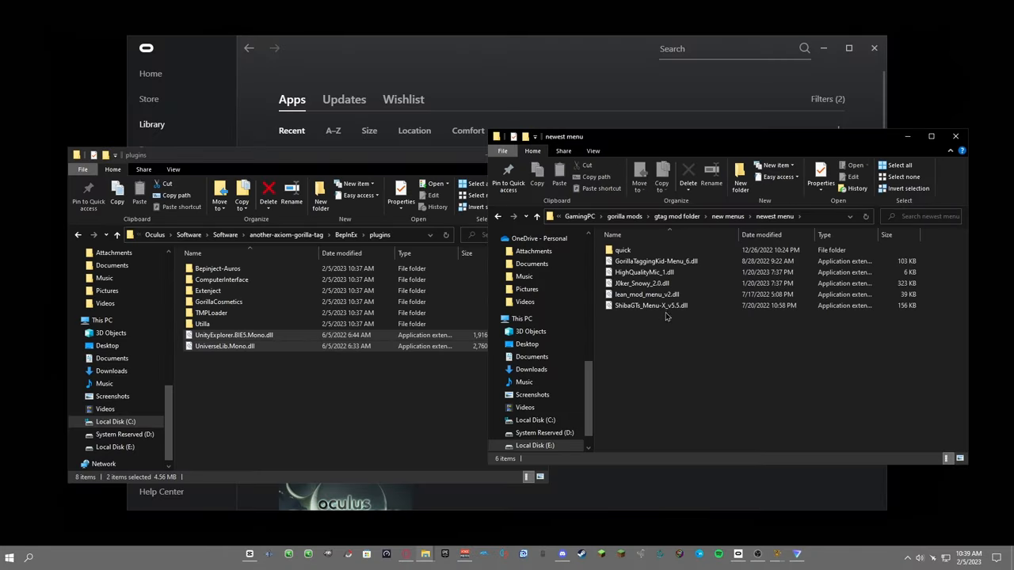
{"action": "left_click", "coordinate": [650, 304]}
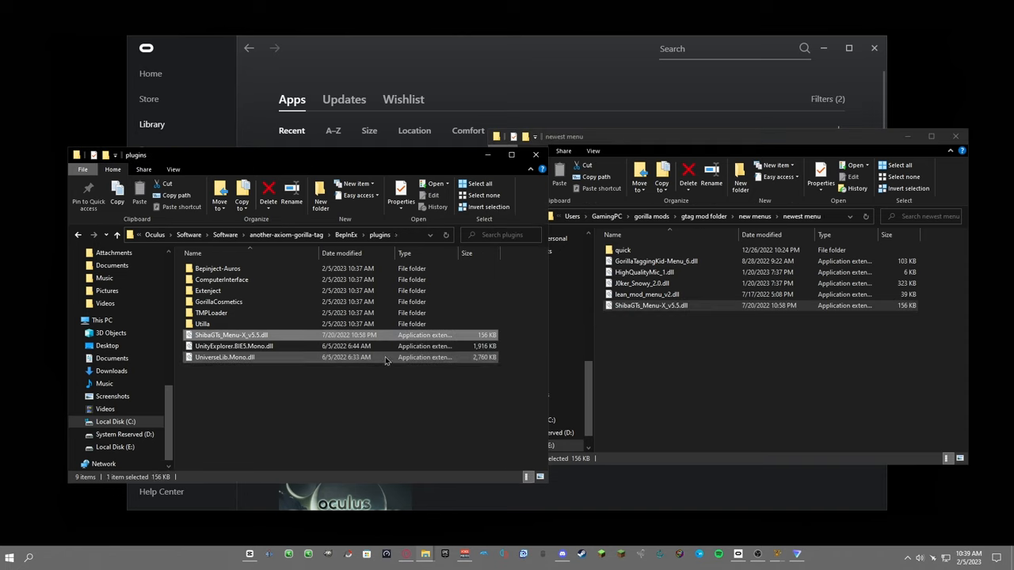
{"action": "left_click", "coordinate": [354, 399]}
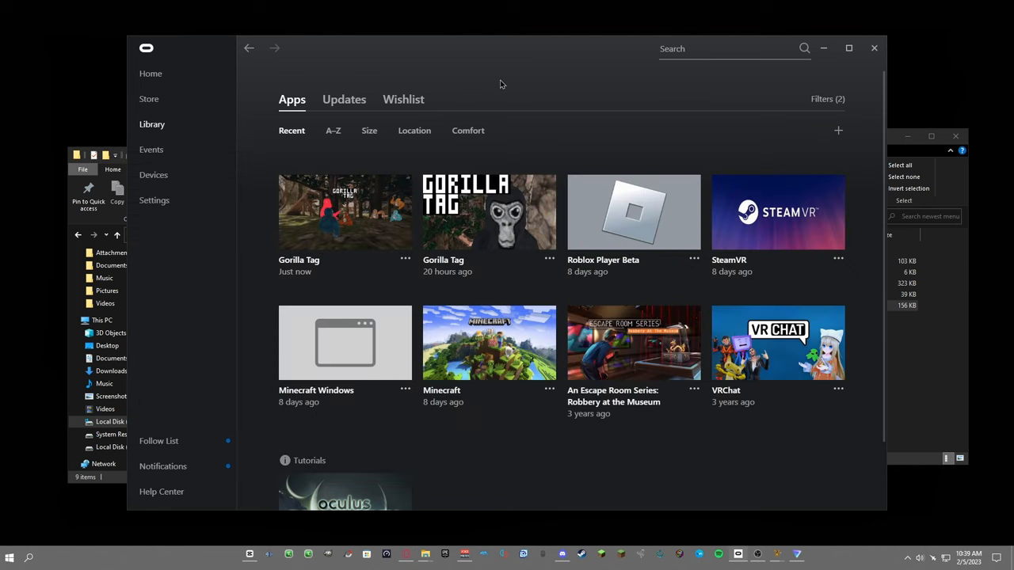
{"action": "mouse_move", "coordinate": [345, 208]}
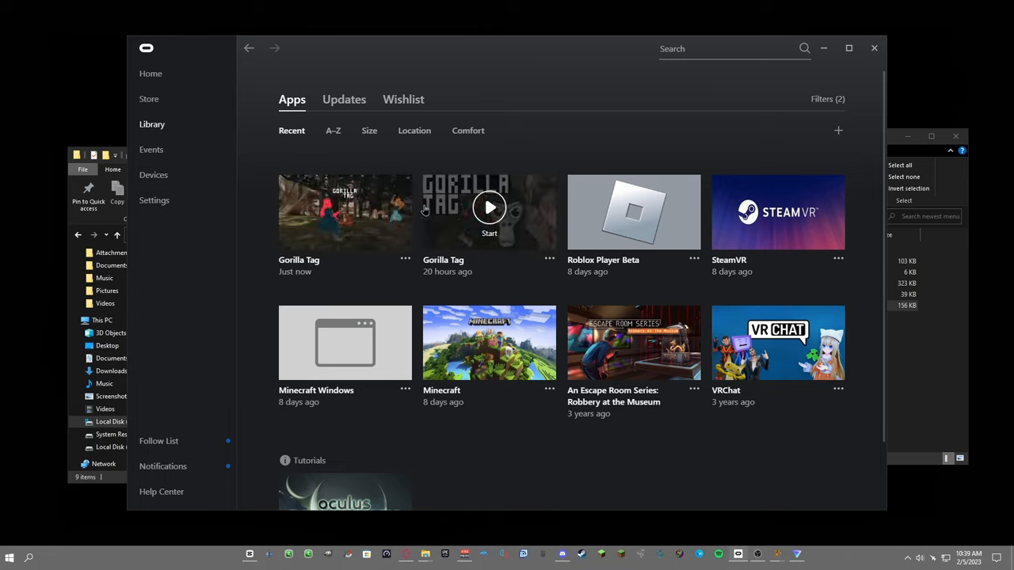
{"action": "mouse_move", "coordinate": [583, 222]}
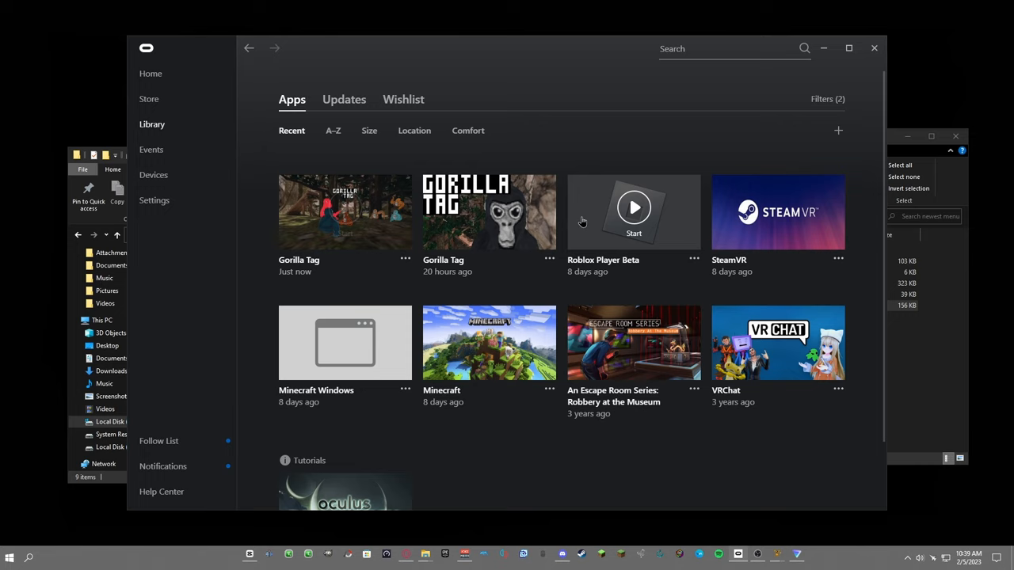
{"action": "mouse_move", "coordinate": [346, 208]}
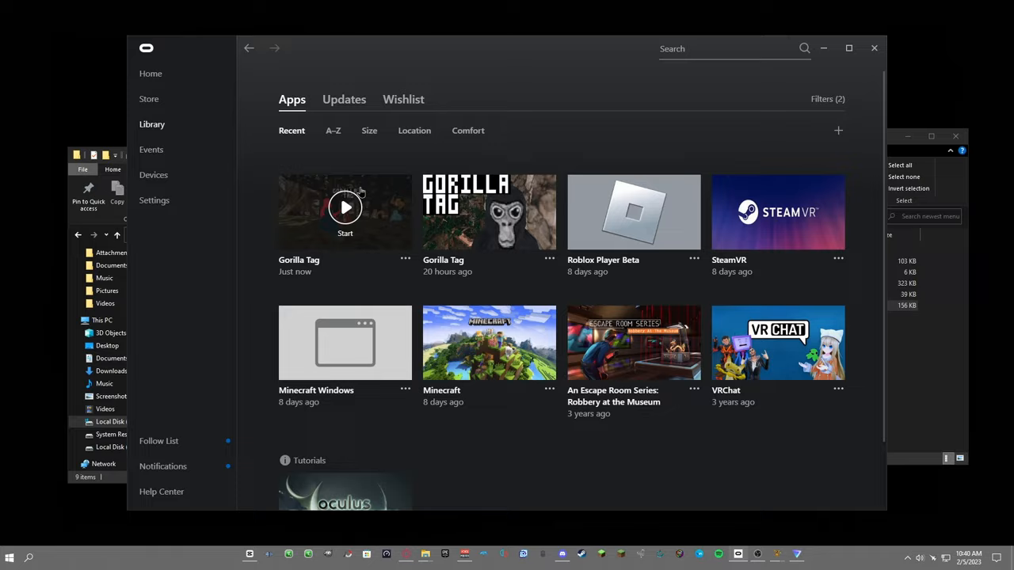
Step: Start Gorilla Tag from its Library tile and enter the modded game
{"action": "left_click", "coordinate": [345, 208]}
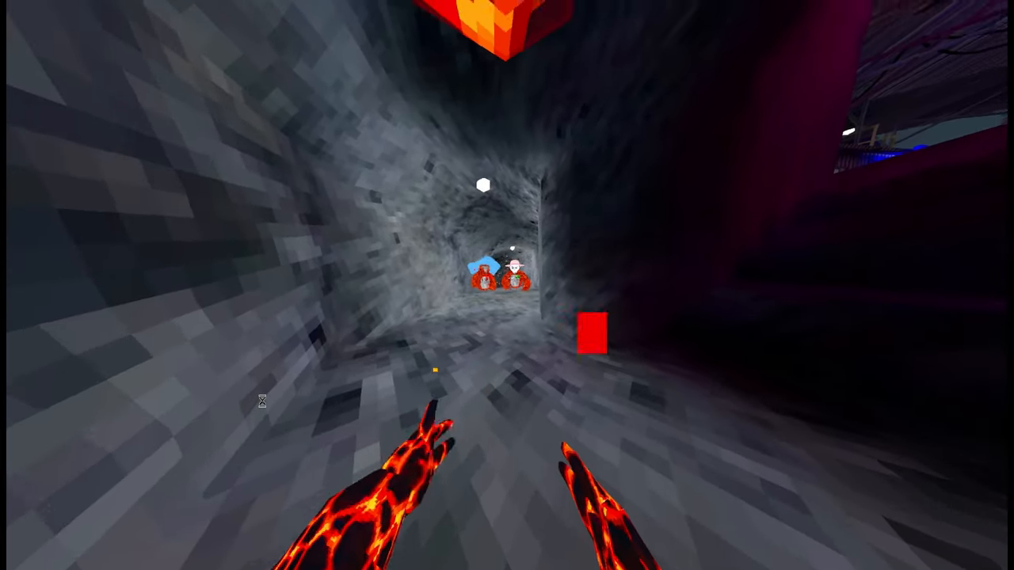
{"action": "key", "text": "w"}
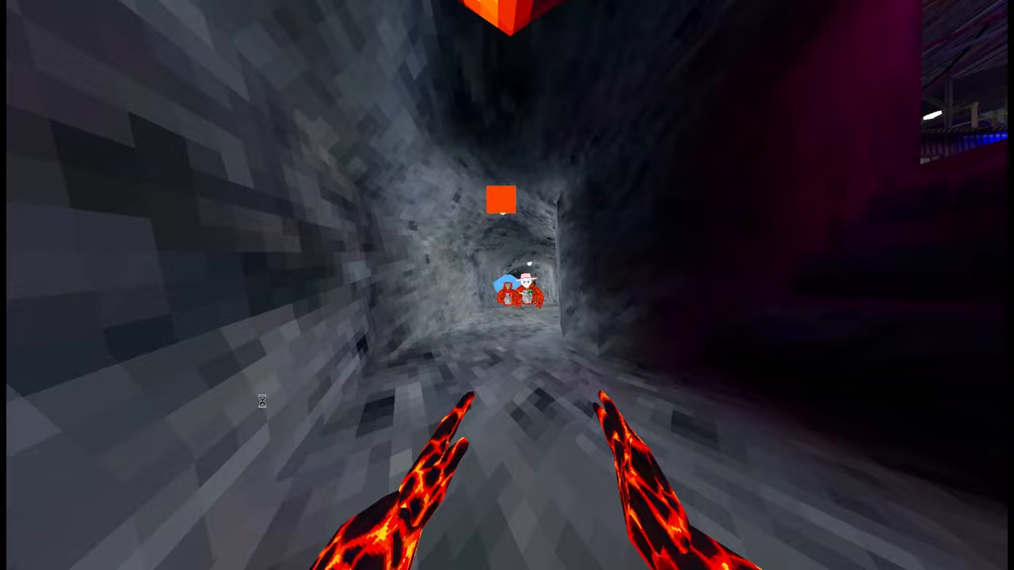